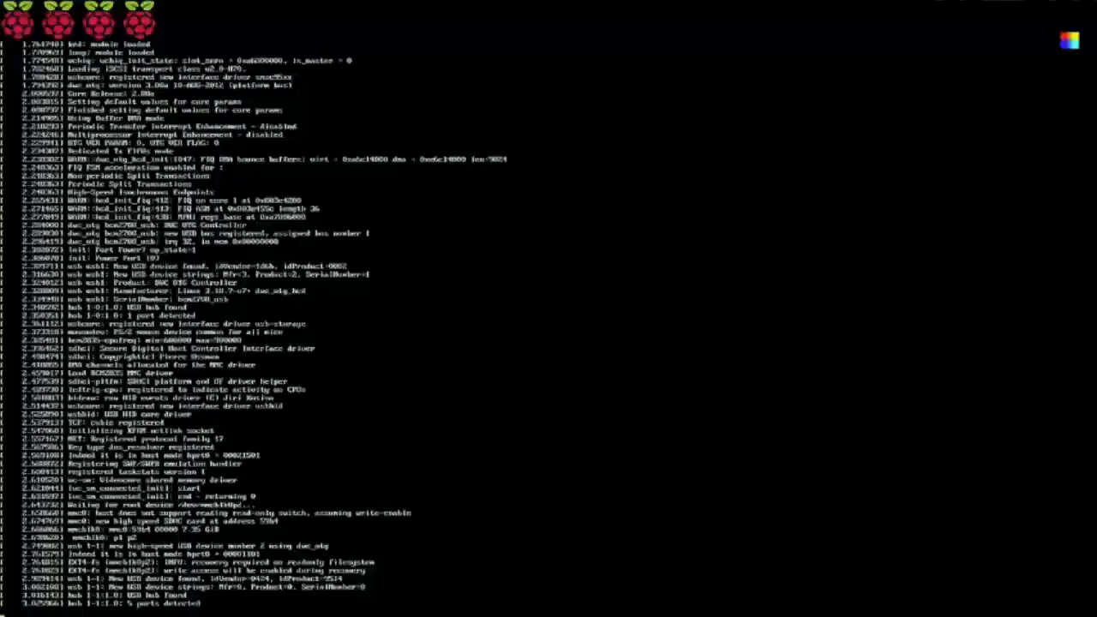
scroll(down, 3)
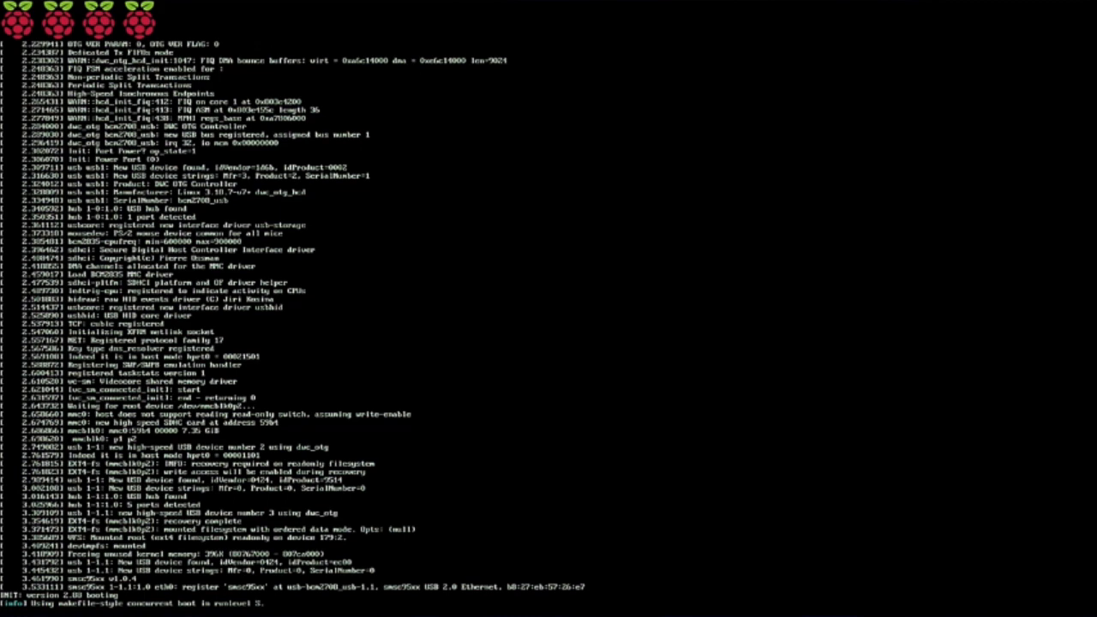